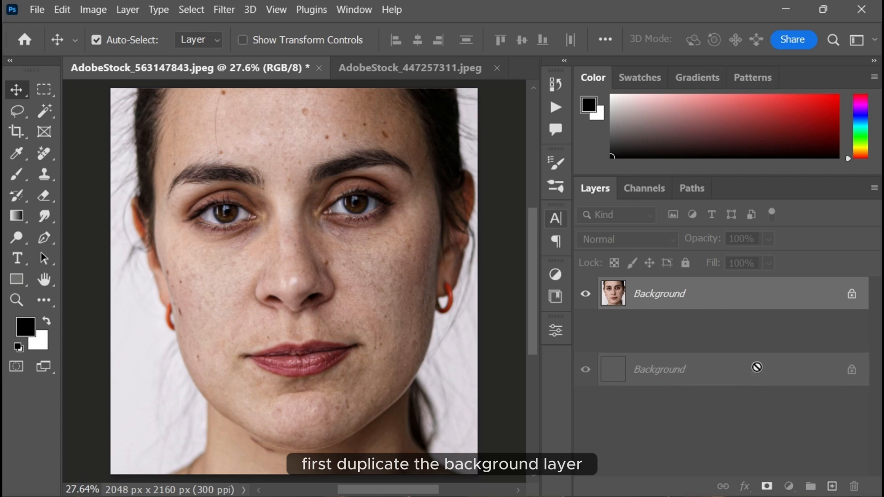
- Copy the Background layer with Ctrl+J and name the new layer 'Remove'
key(ctrl+j)
text(Rem)
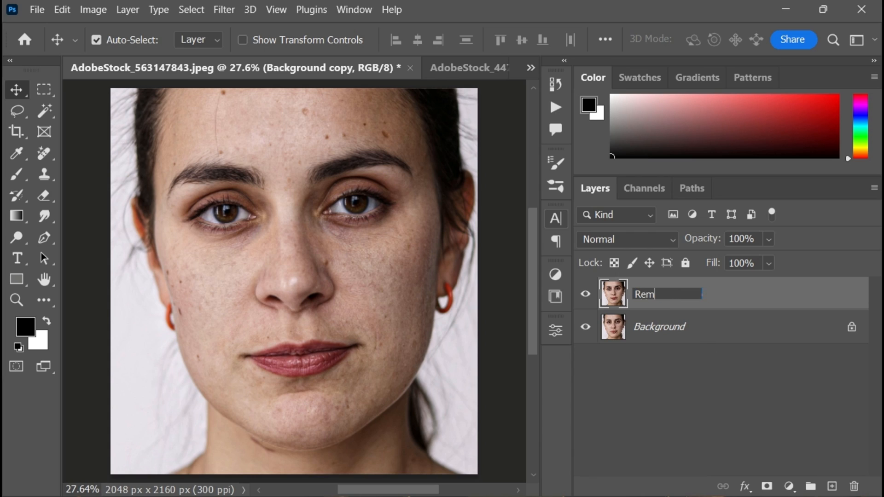
key(Return)
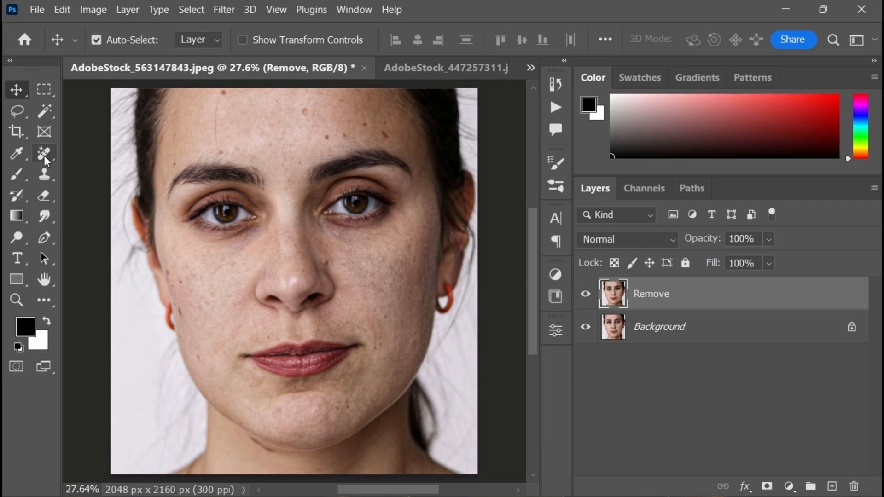
- Duplicate the Remove layer twice and name the topmost copy 'Texture'
click(44, 153)
text(Texture)
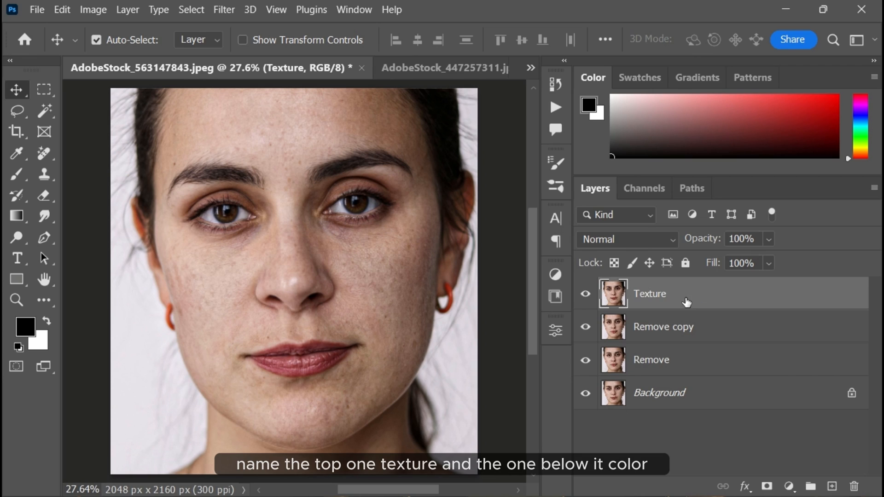
- Rename the middle copy 'Color', group it with Texture as 'Frequency Separation', and expand it
double_click(664, 327)
text(Color)
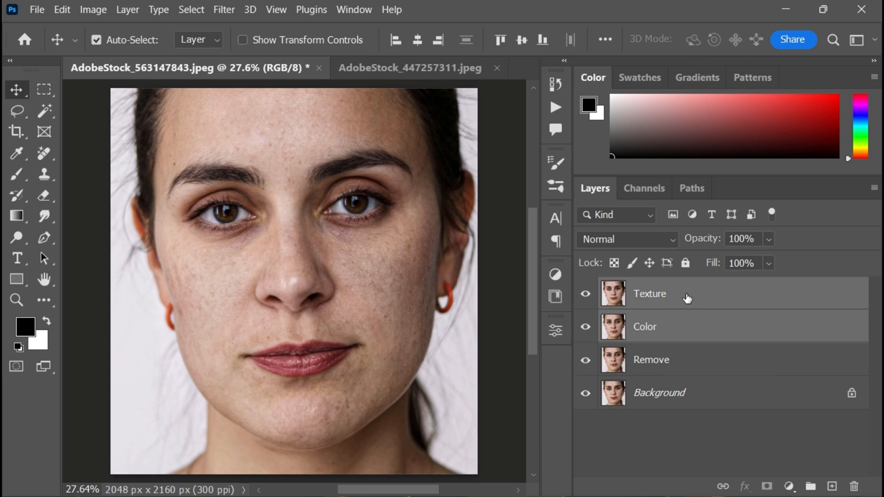
click(811, 487)
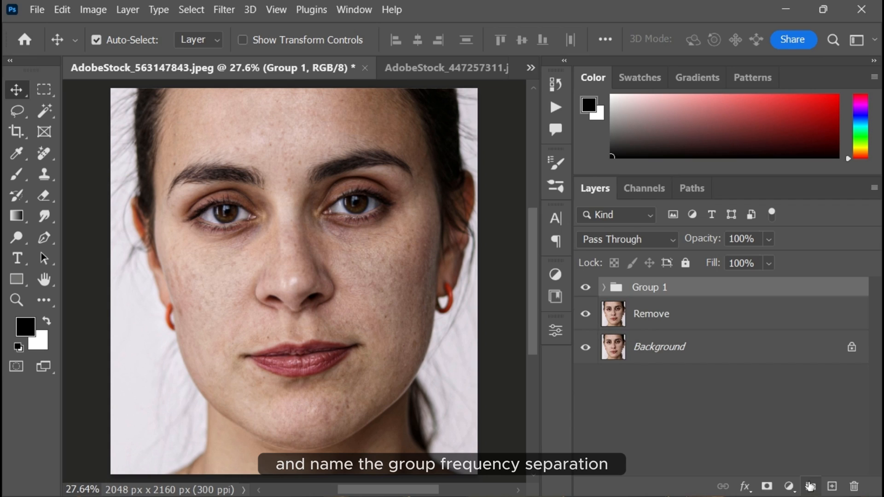
double_click(649, 287)
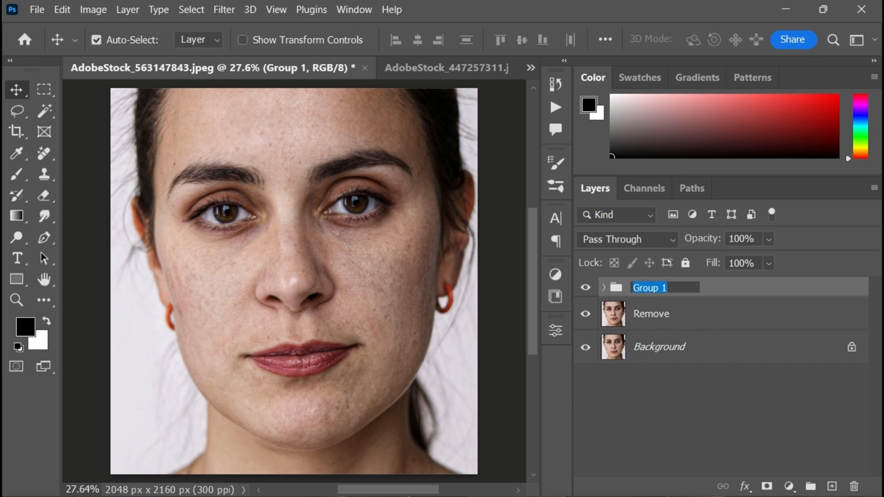
text(Frequency)
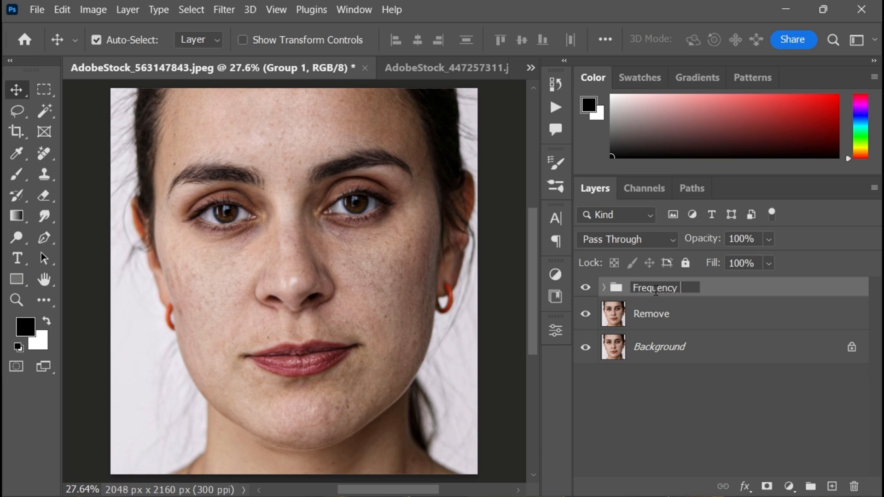
text(Separation)
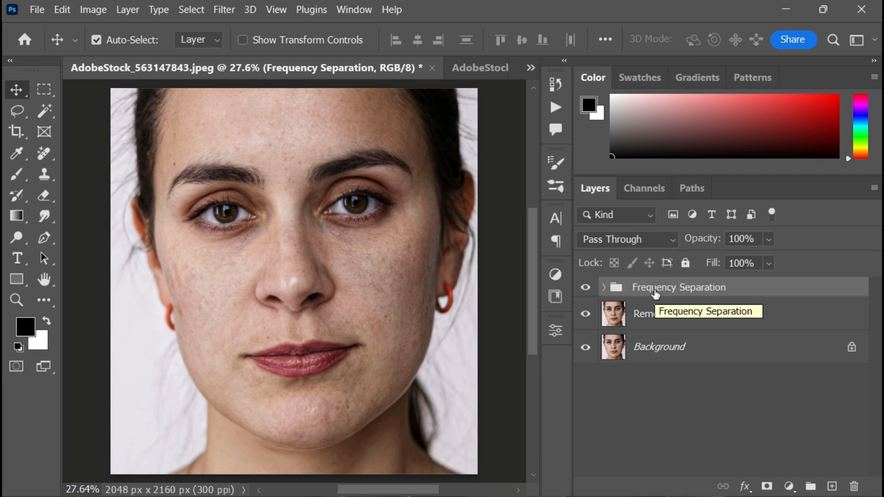
click(602, 287)
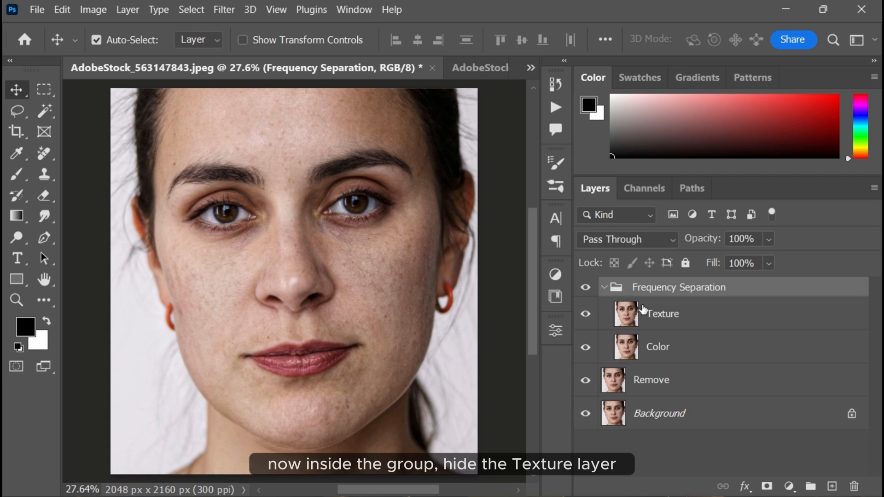
- Hide Texture and apply a 3.1-pixel Gaussian Blur to the Color layer
click(584, 314)
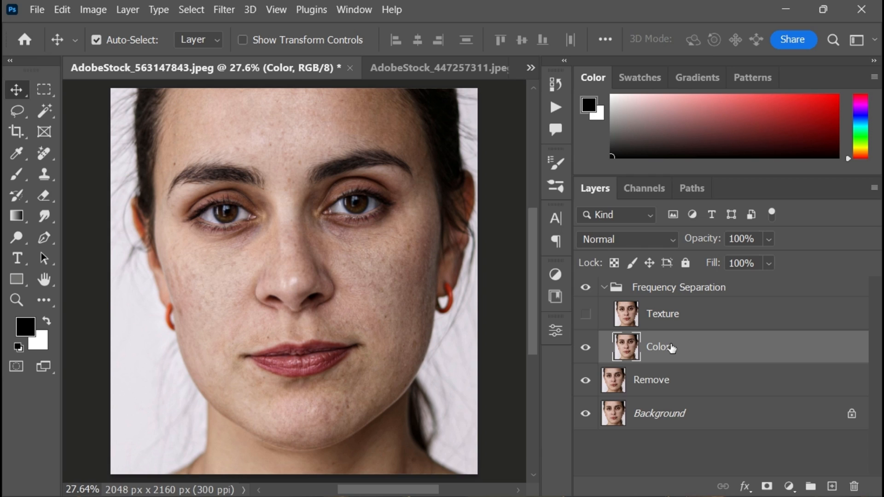
mouse_move(224, 10)
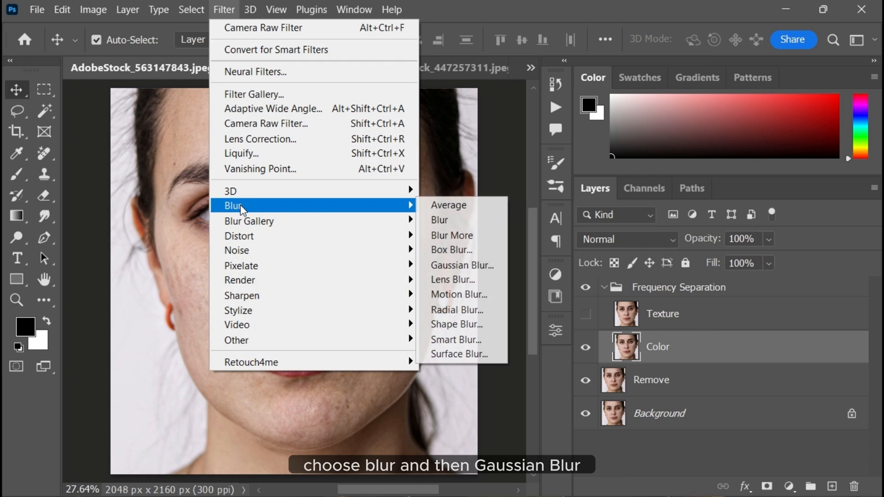
click(462, 266)
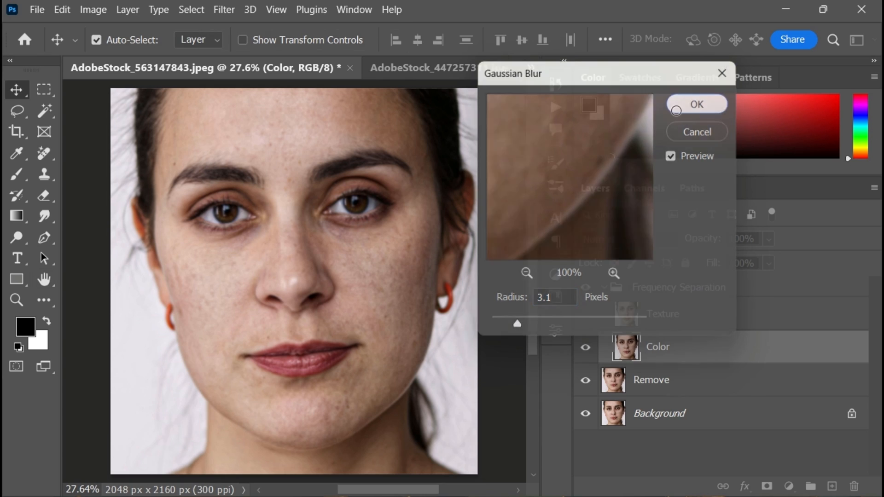
click(697, 104)
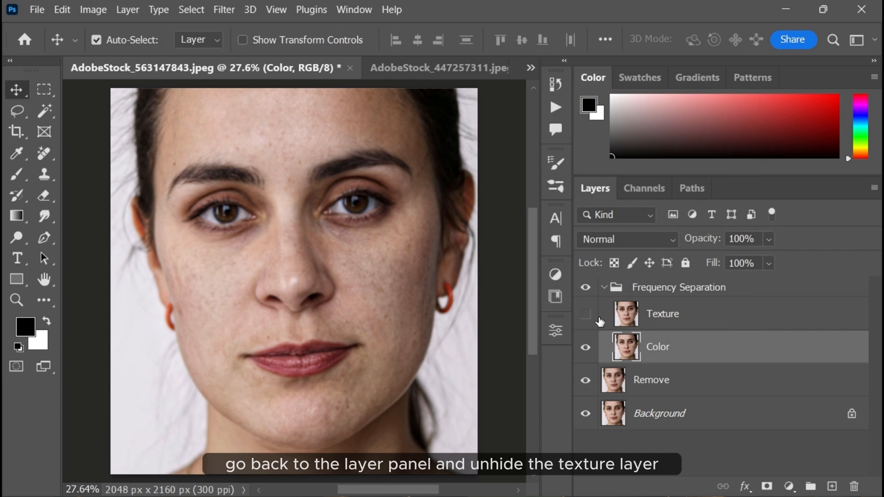
- Apply Image on Texture subtracting Color (scale 2, offset 128), then set Linear Light
click(586, 318)
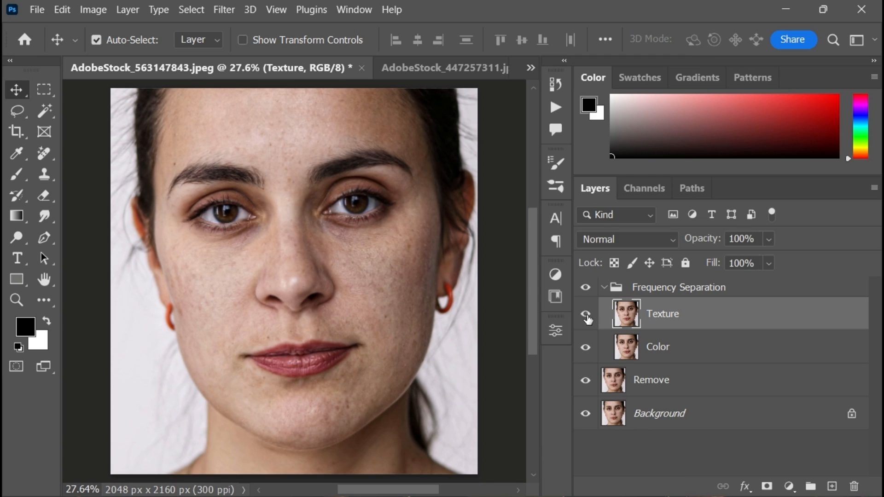
click(93, 10)
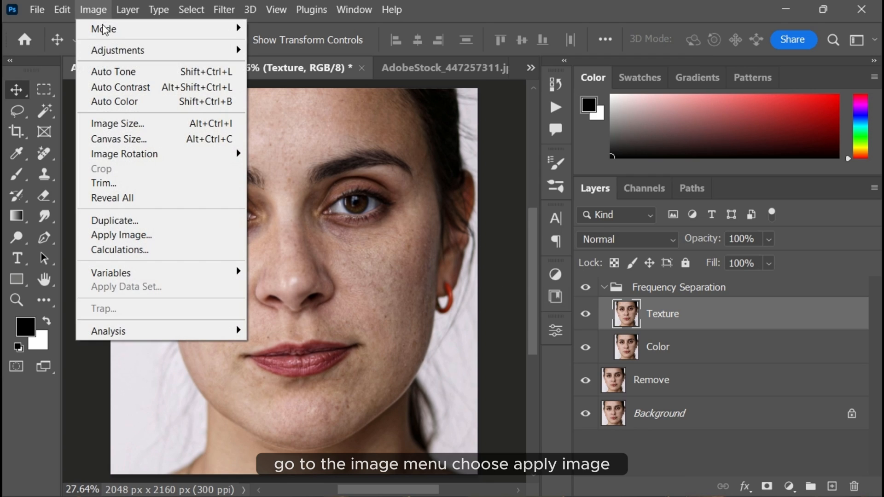
mouse_move(121, 235)
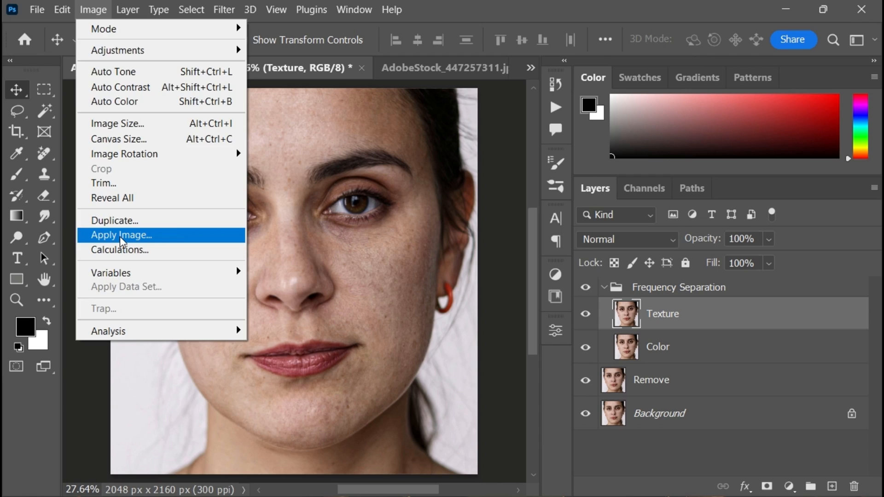
click(120, 235)
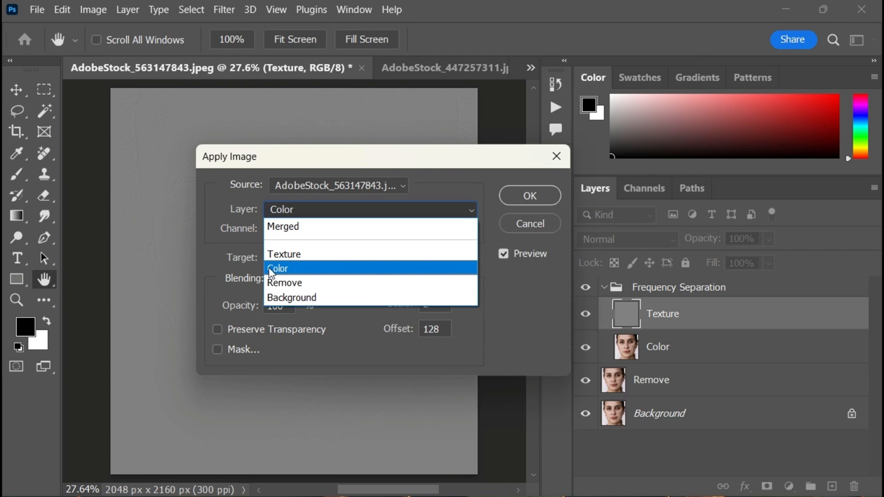
click(276, 268)
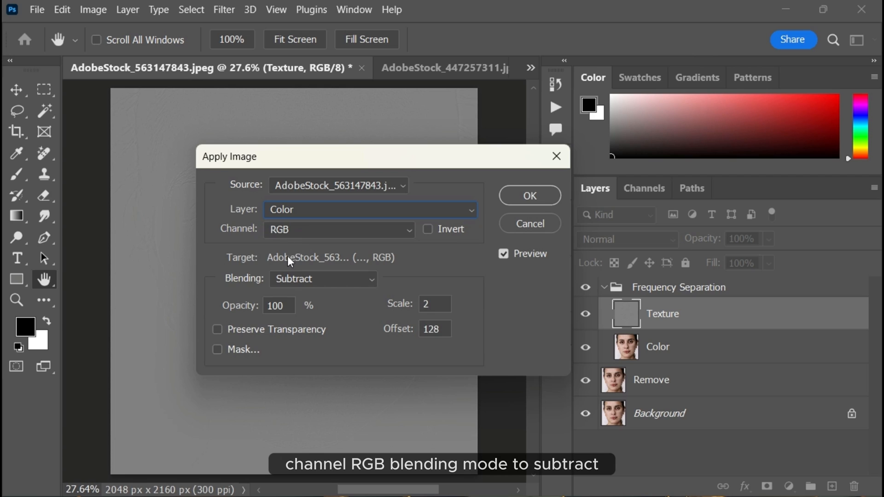
click(322, 278)
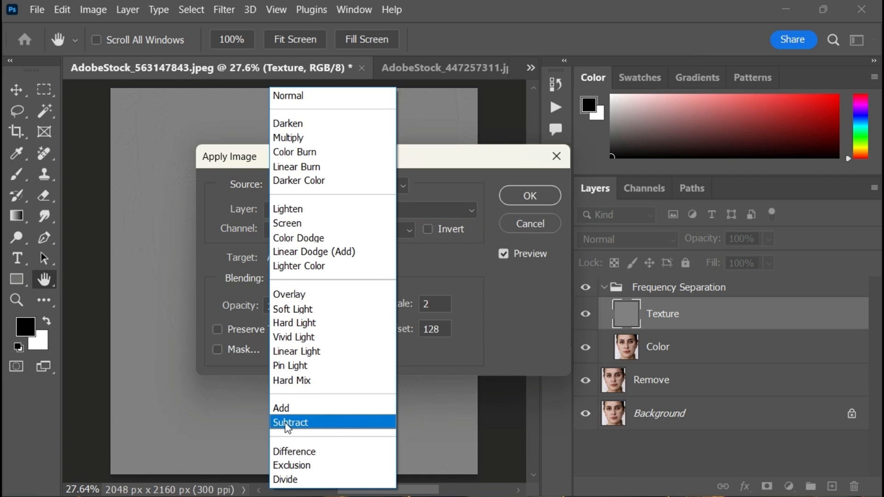
click(289, 422)
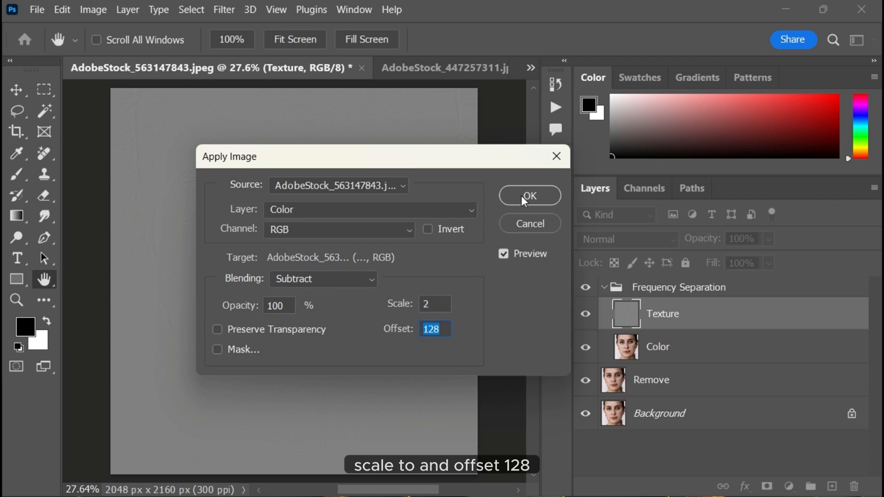
click(528, 196)
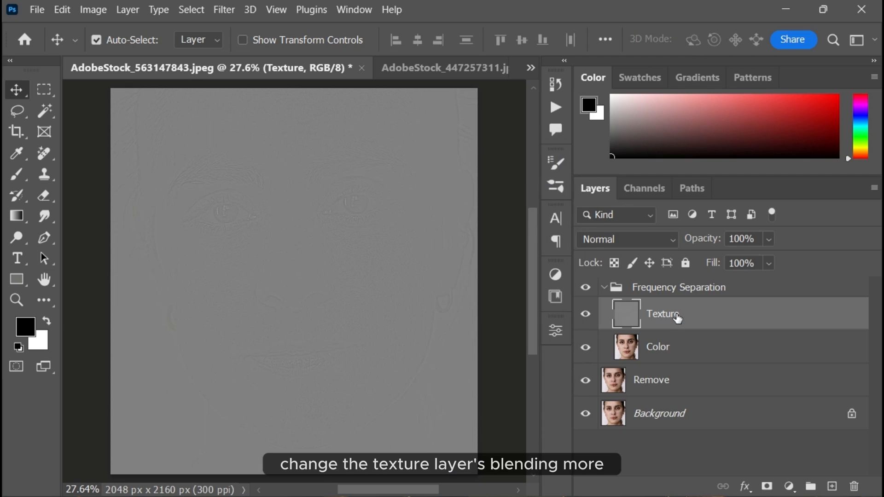
click(625, 239)
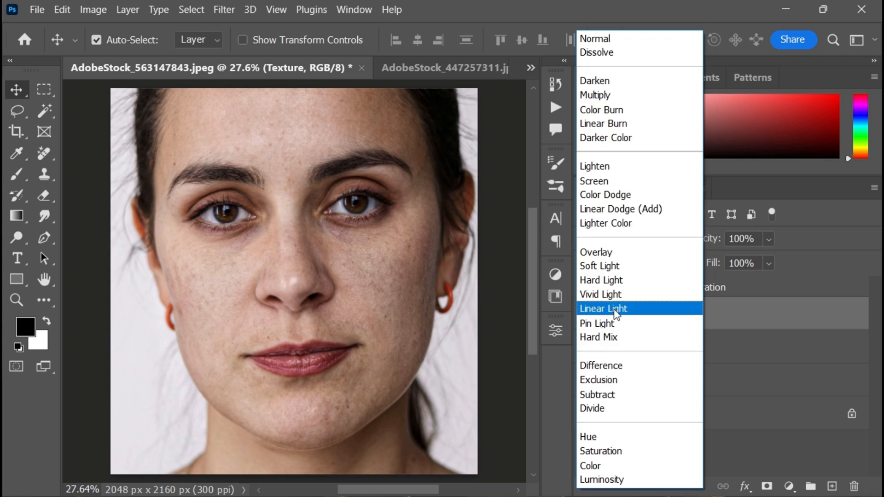
click(602, 308)
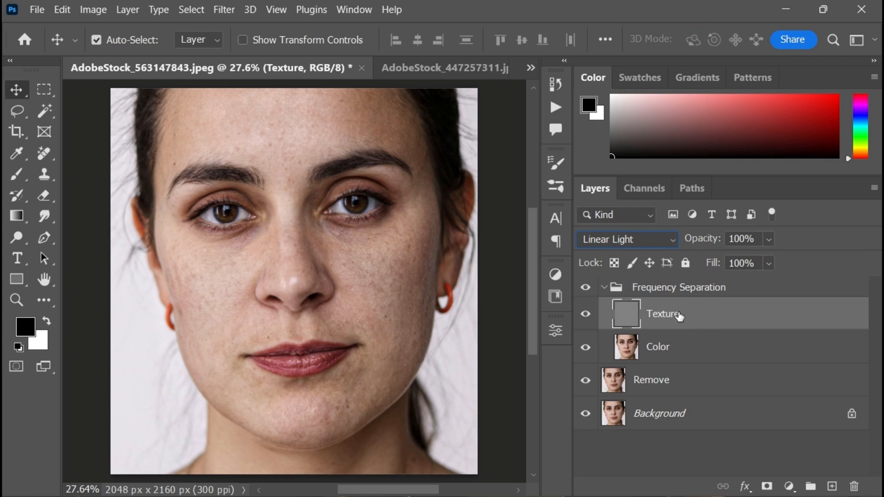
- Select the Color layer and apply a 23.5-pixel Gaussian Blur to it
click(657, 347)
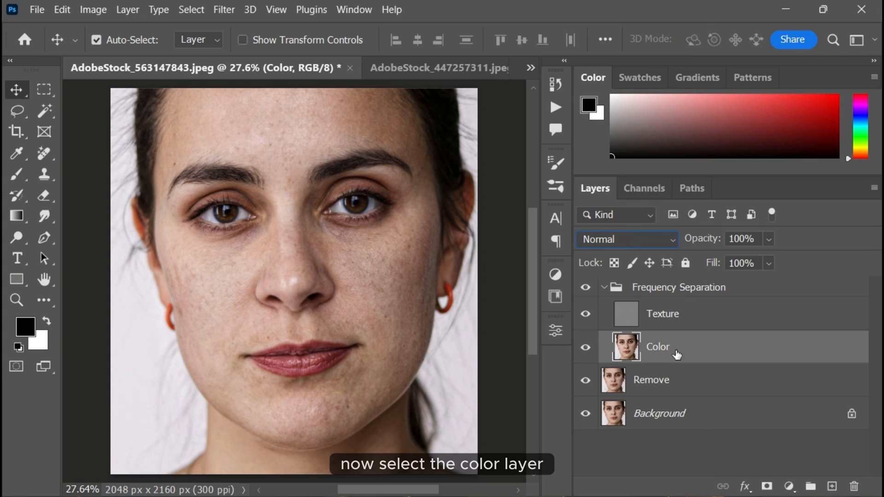
click(224, 10)
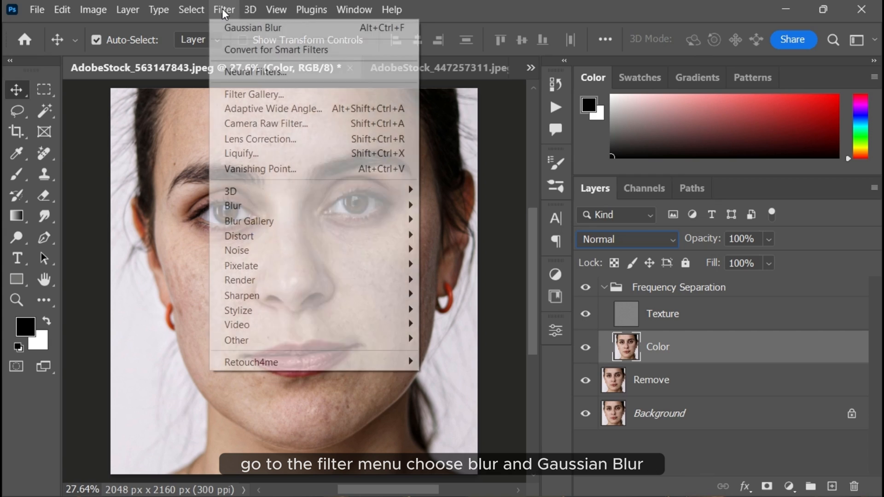
mouse_move(233, 206)
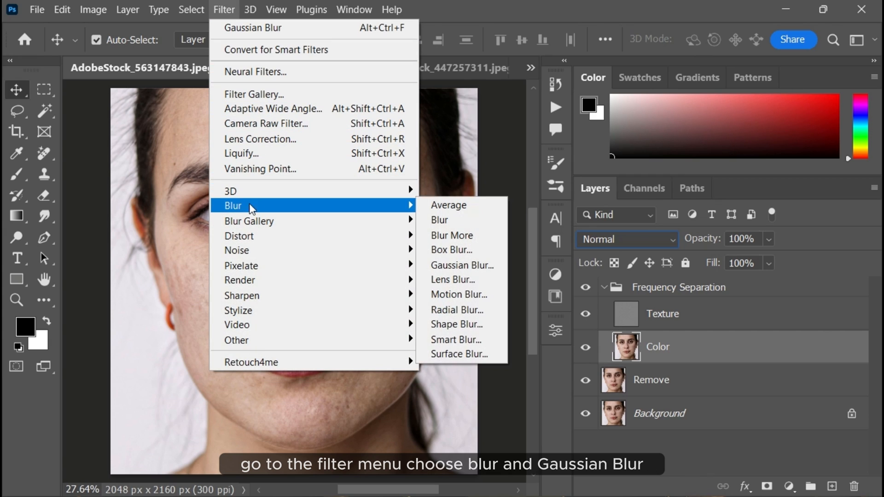
mouse_move(461, 265)
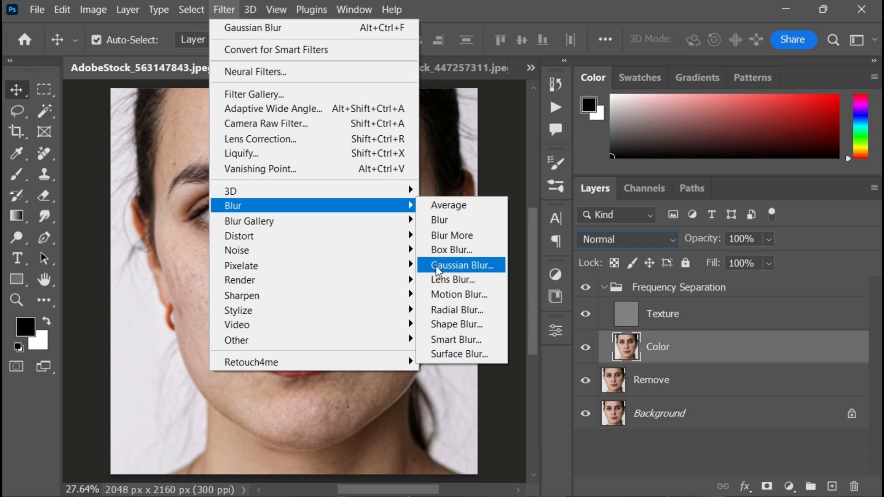
click(461, 265)
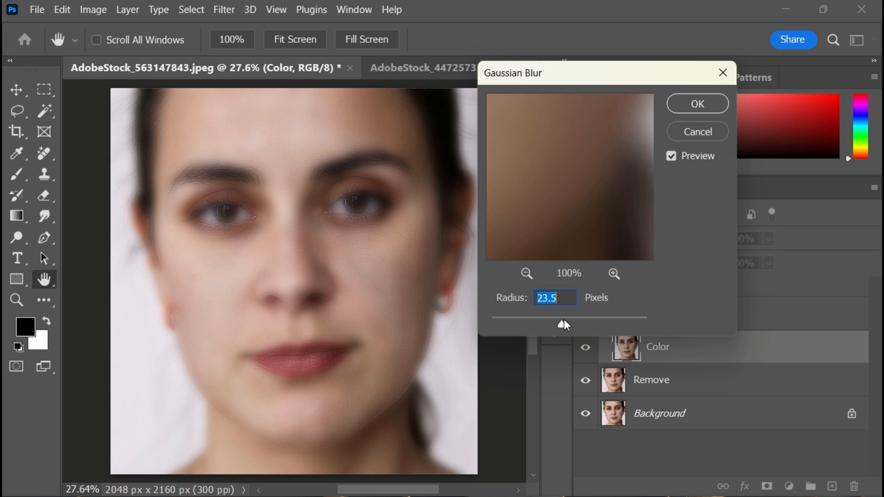
mouse_move(676, 112)
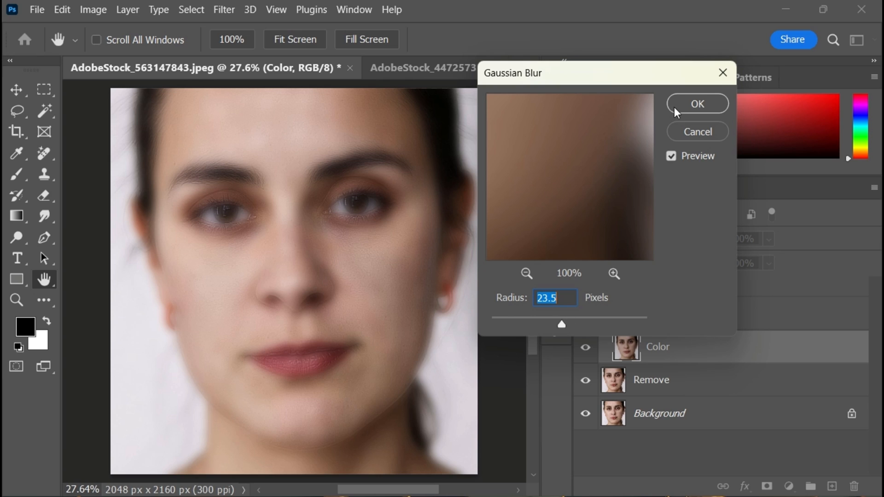
click(698, 104)
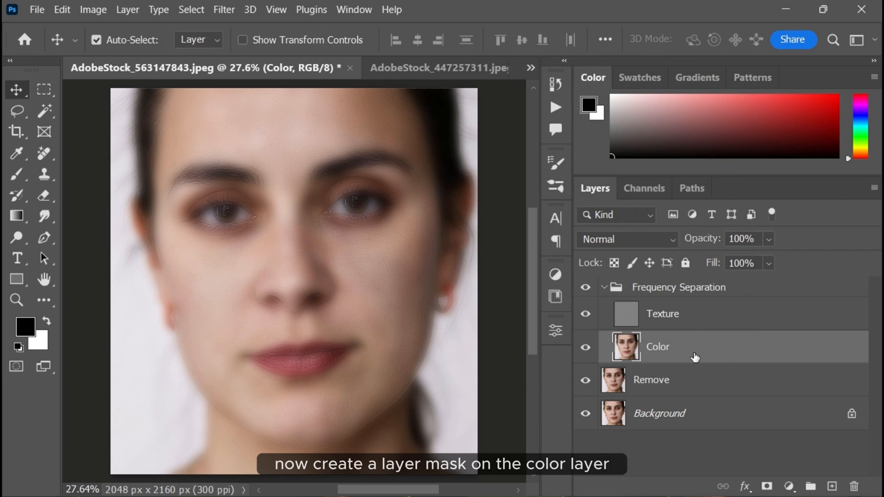
- Add a layer mask to the Color layer and invert it to solid black
click(766, 485)
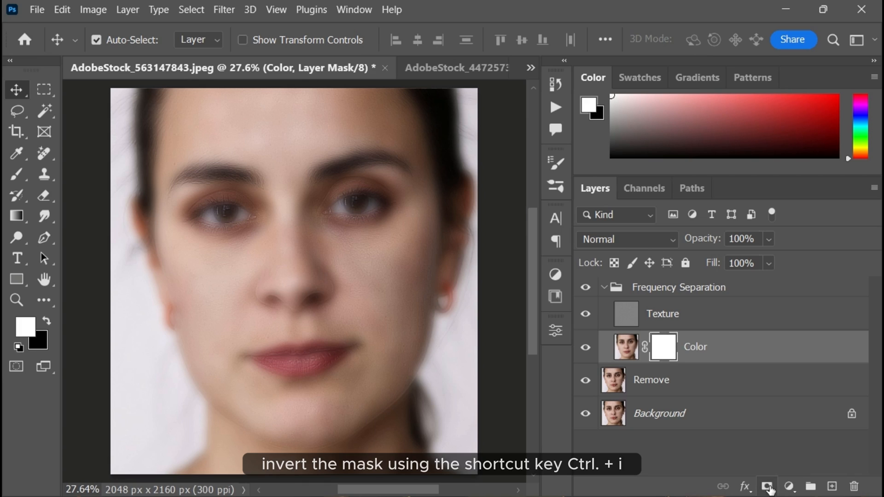
key(ctrl+i)
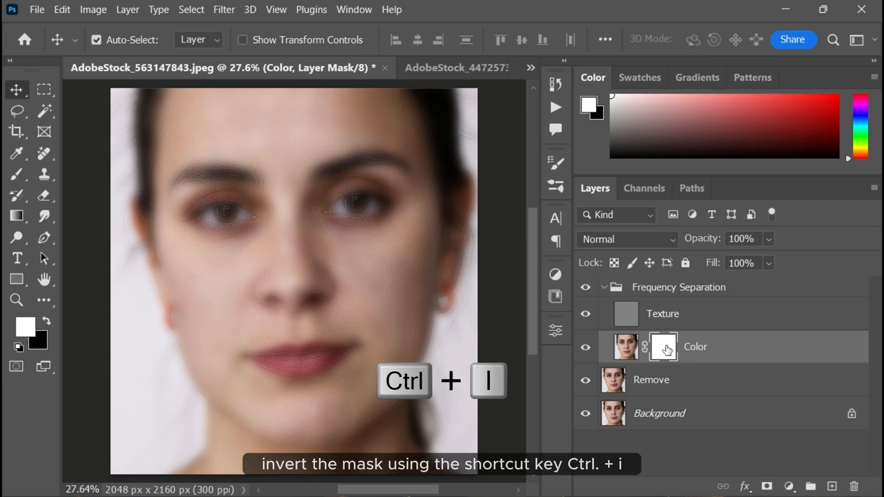
key(ctrl+i)
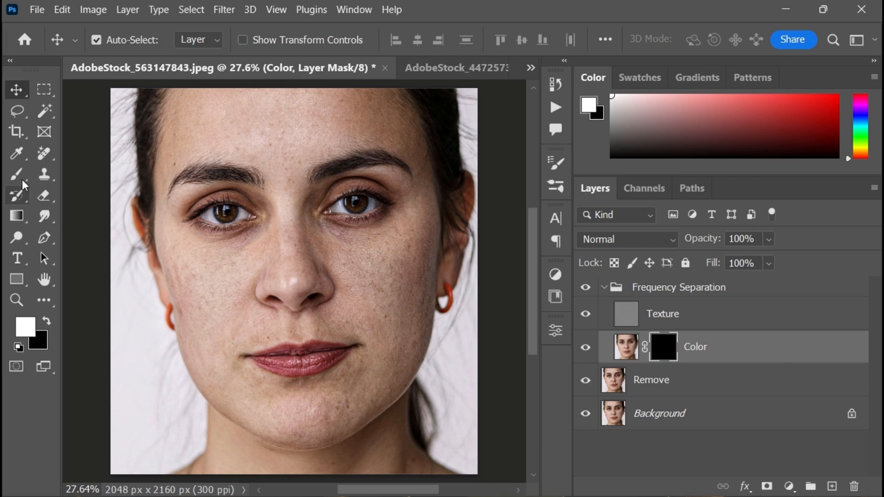
click(17, 175)
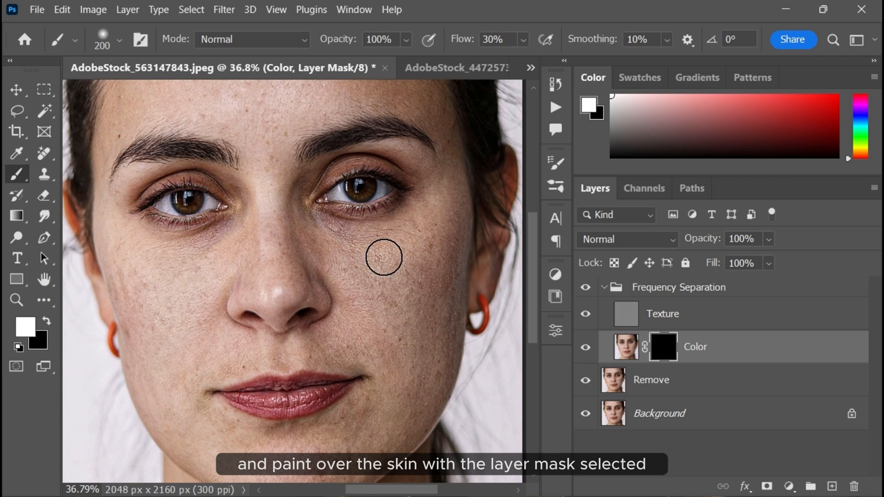
mouse_move(318, 227)
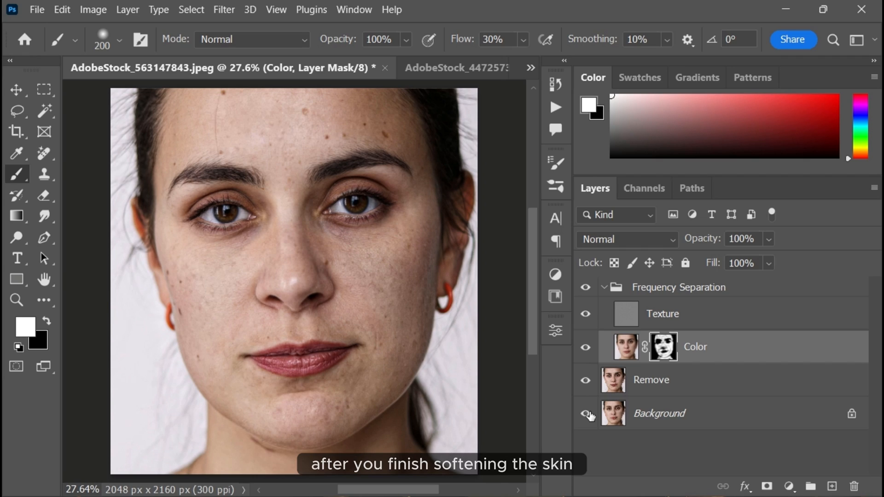
- Collapse the group, stamp visible layers into 'Final', and convert it to a Smart Object
click(16, 89)
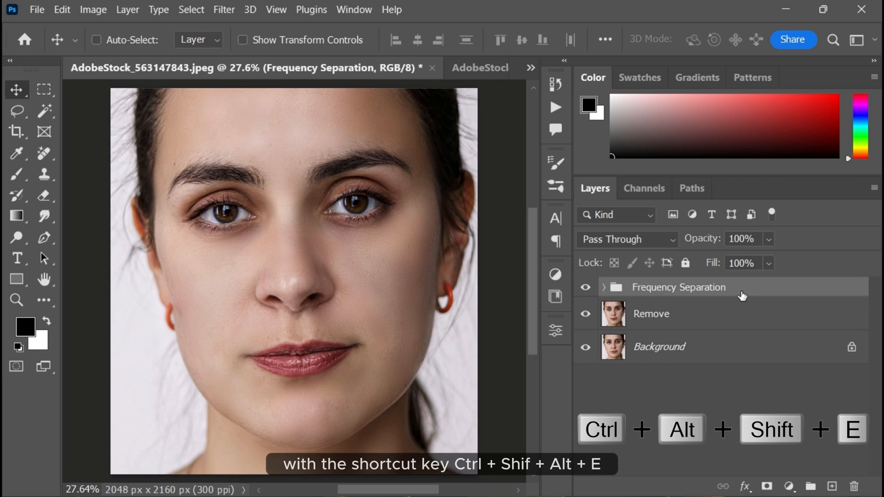
key(ctrl+alt+shift+e)
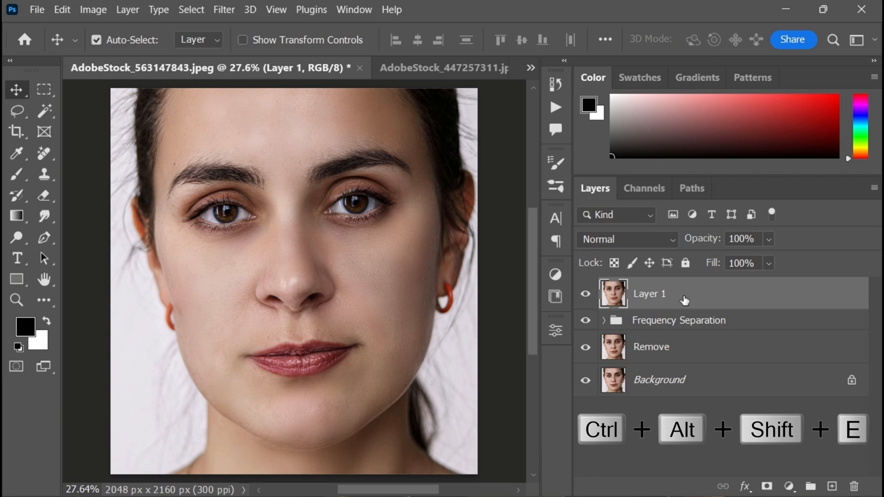
double_click(650, 294)
text(Final)
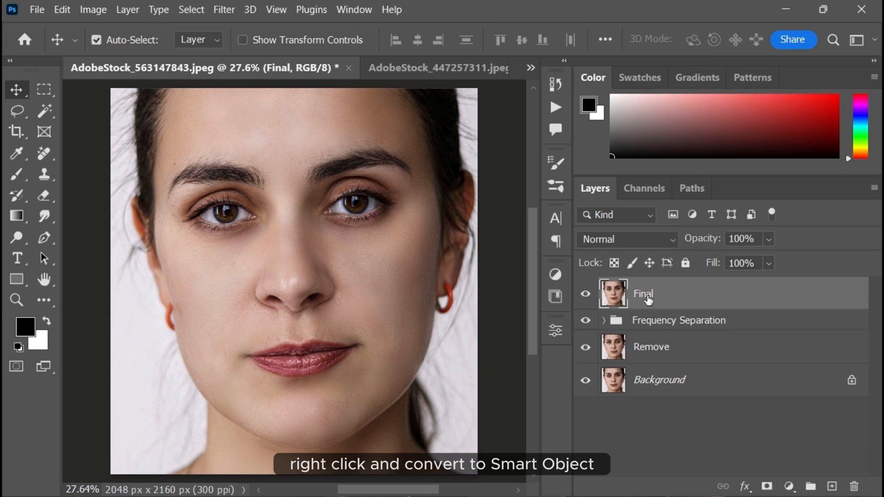
right_click(643, 294)
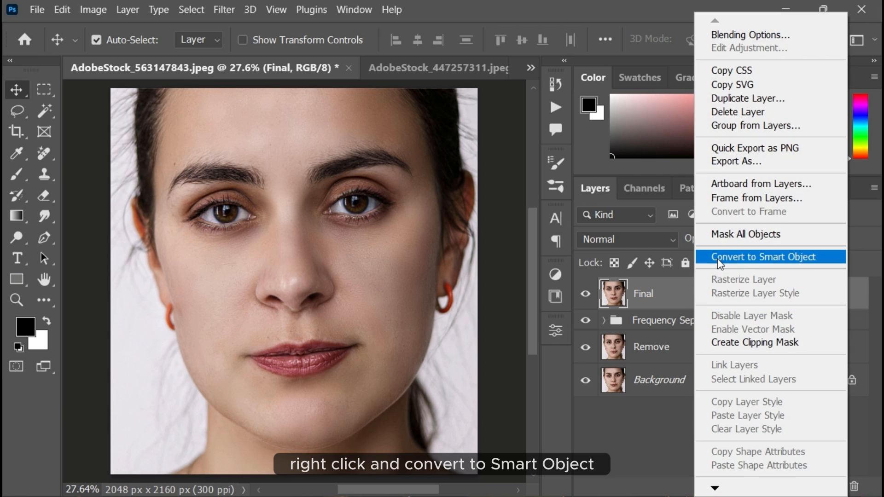
click(765, 257)
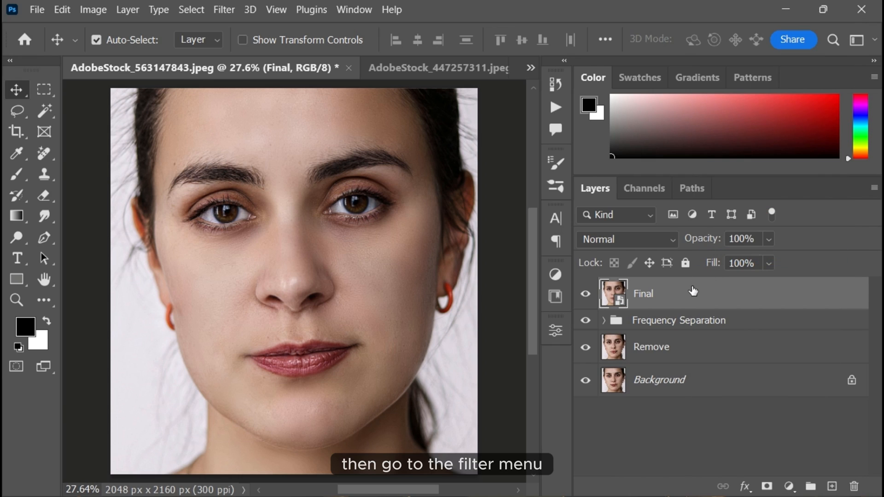
click(224, 9)
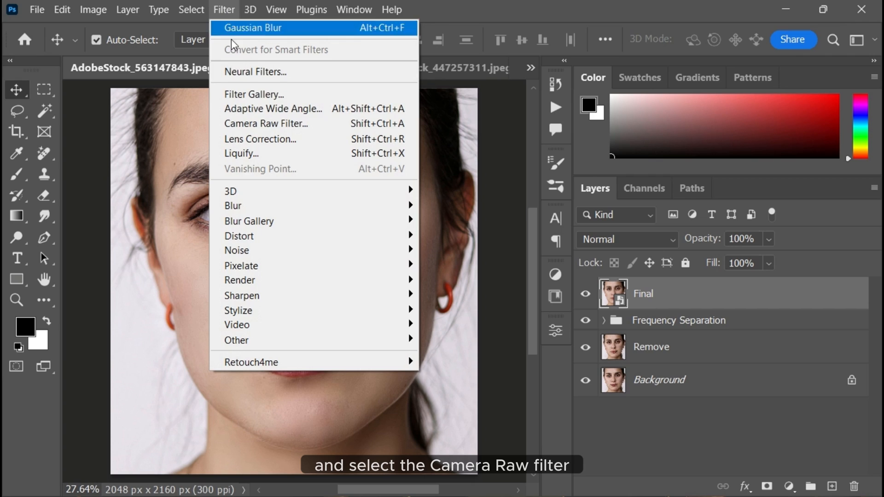
- Open Camera Raw on Final and set Temperature +3, Texture -12, Clarity +5
click(266, 123)
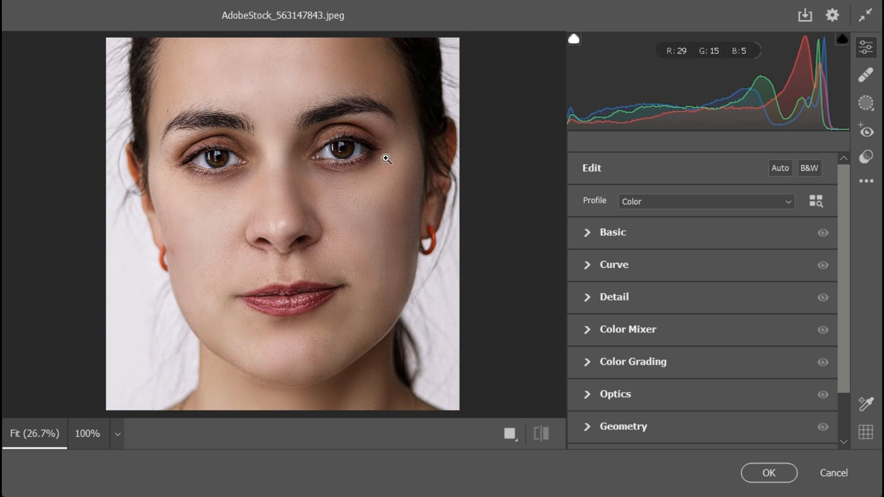
click(613, 232)
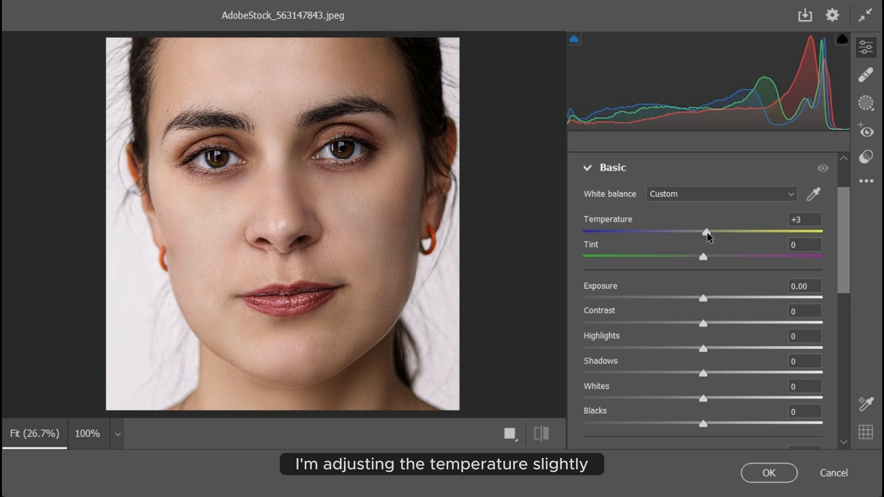
scroll(down, 3)
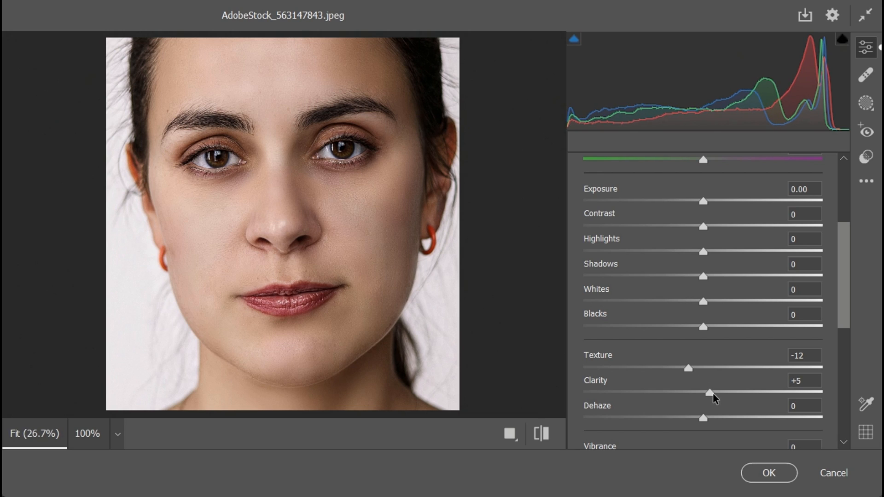
scroll(down, 3)
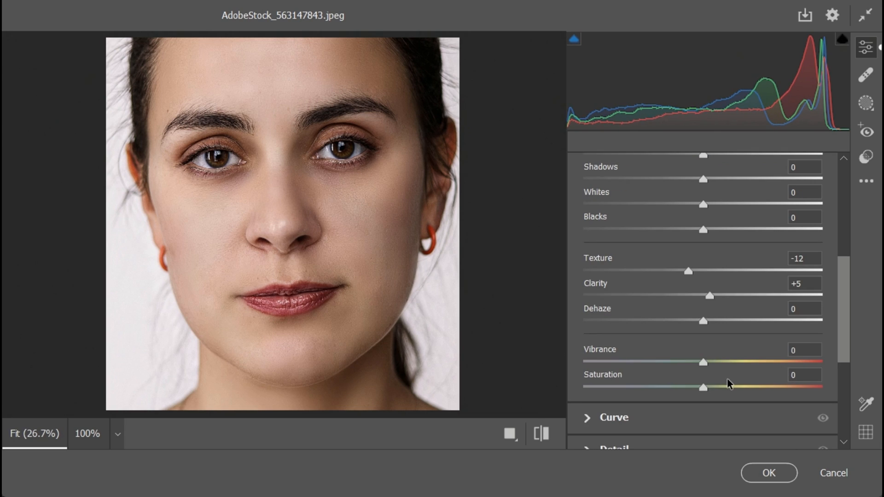
scroll(down, 3)
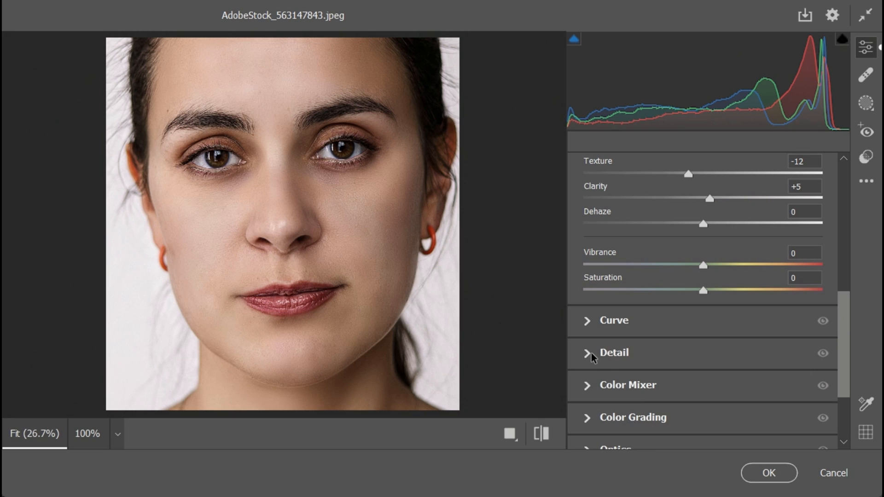
- Set Detail sharpening 12, noise reduction 11, color noise reduction 17, and apply the filter
click(613, 352)
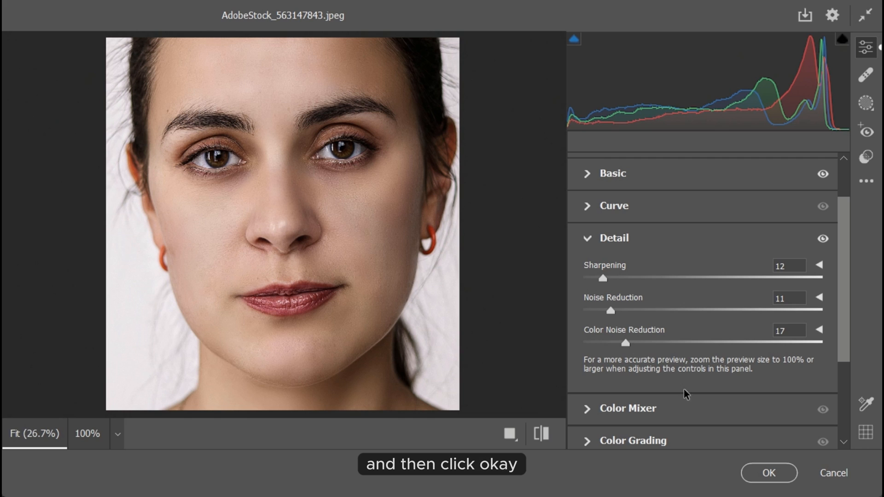
click(767, 473)
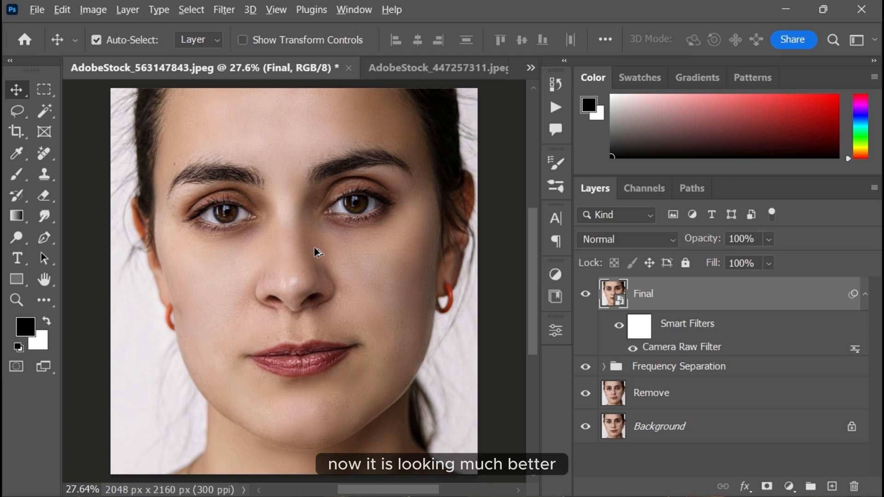
click(586, 294)
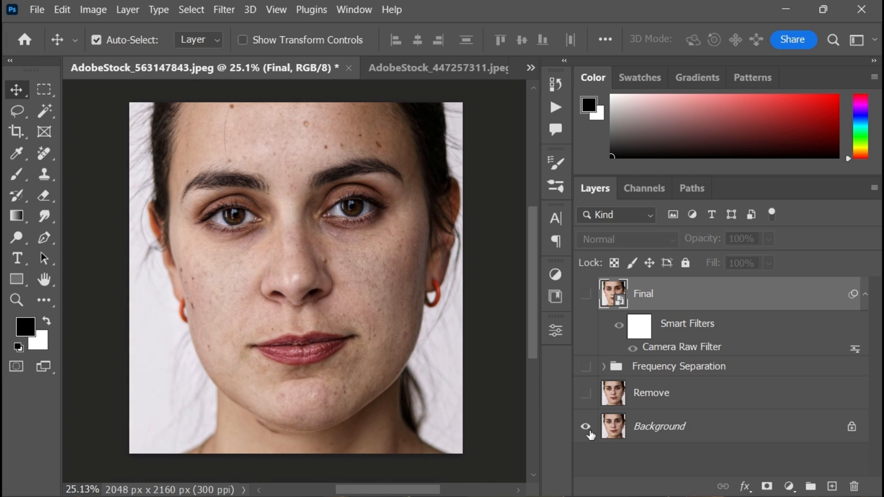
click(584, 294)
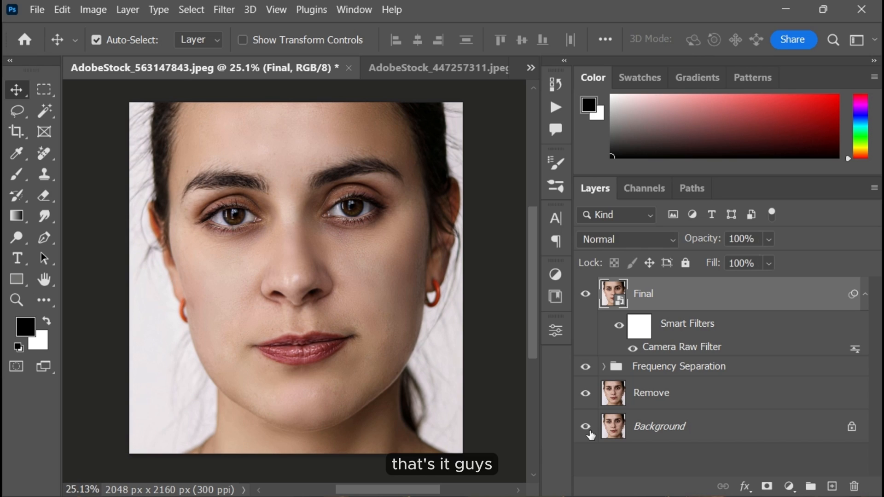
mouse_move(324, 280)
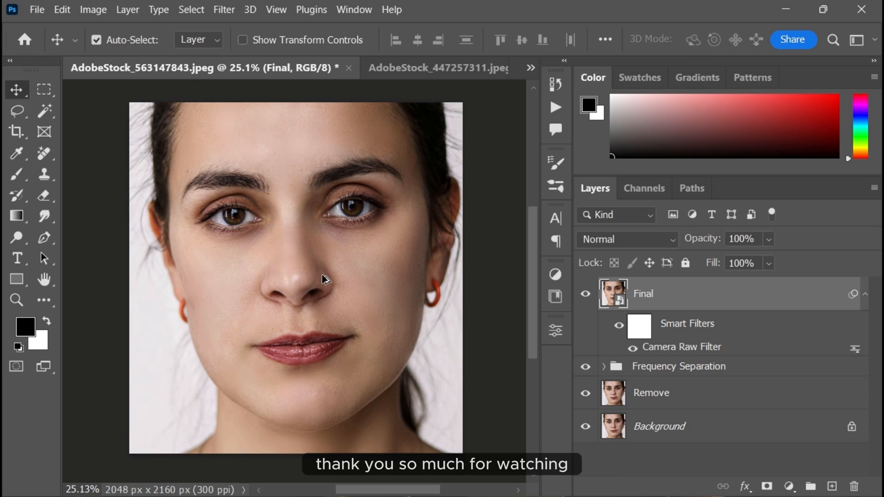